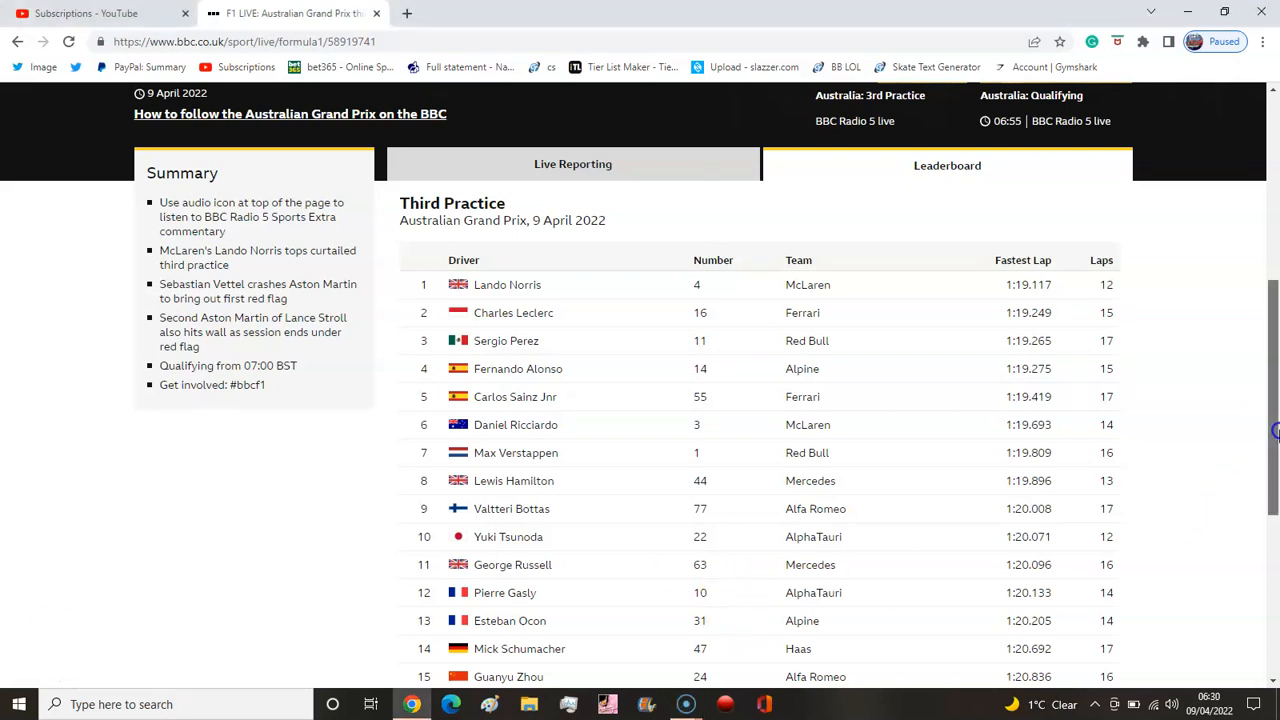
scroll("down", 3)
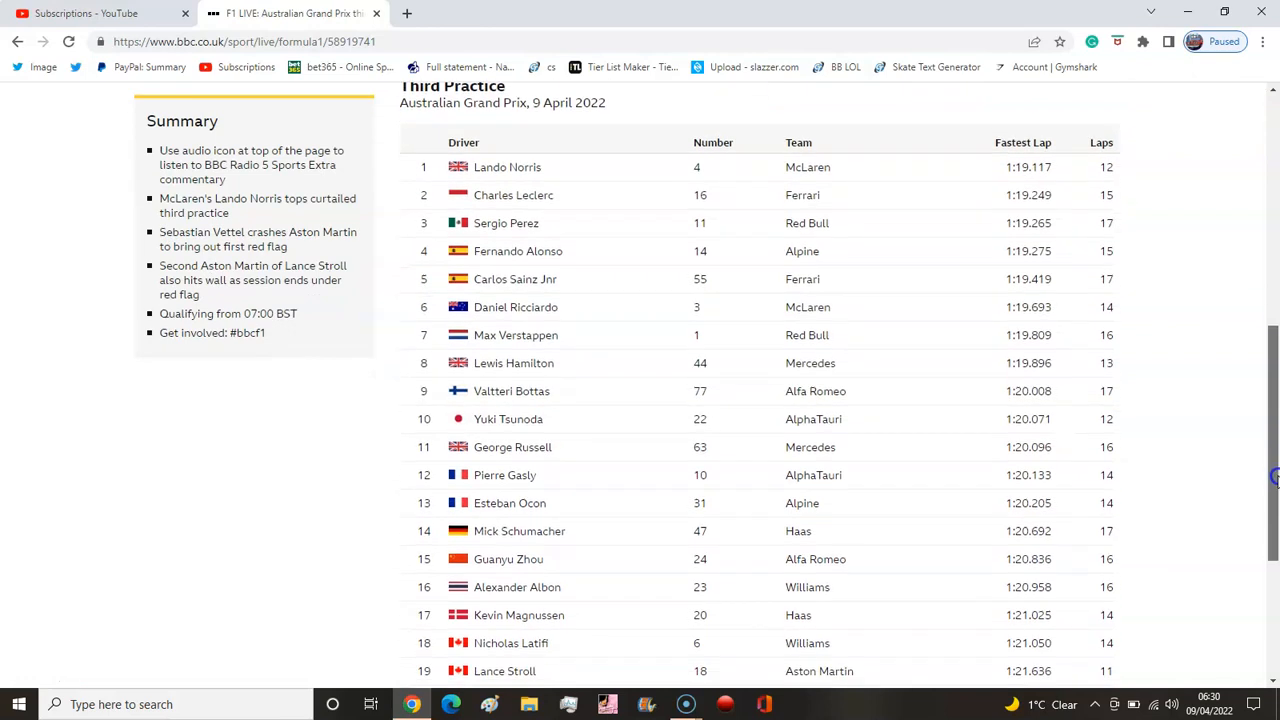
scroll("down", 3)
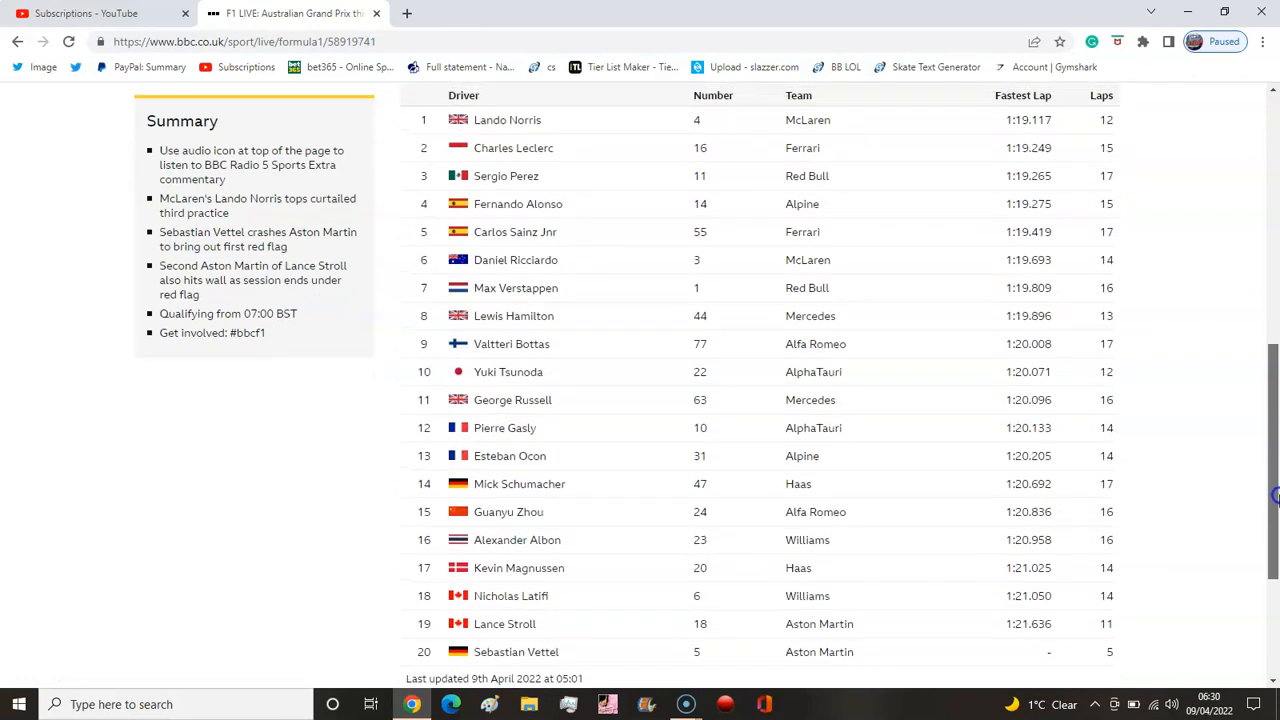